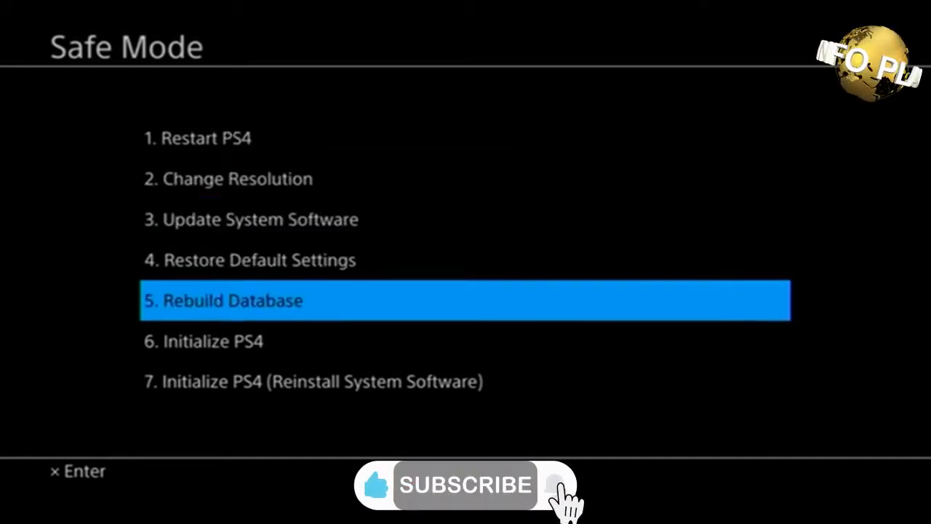
Select 'Initialize PS4 (Reinstall System Software)' and accept connecting a USB drive.
{"action": "scroll", "scroll_direction": "down", "scroll_amount": 3}
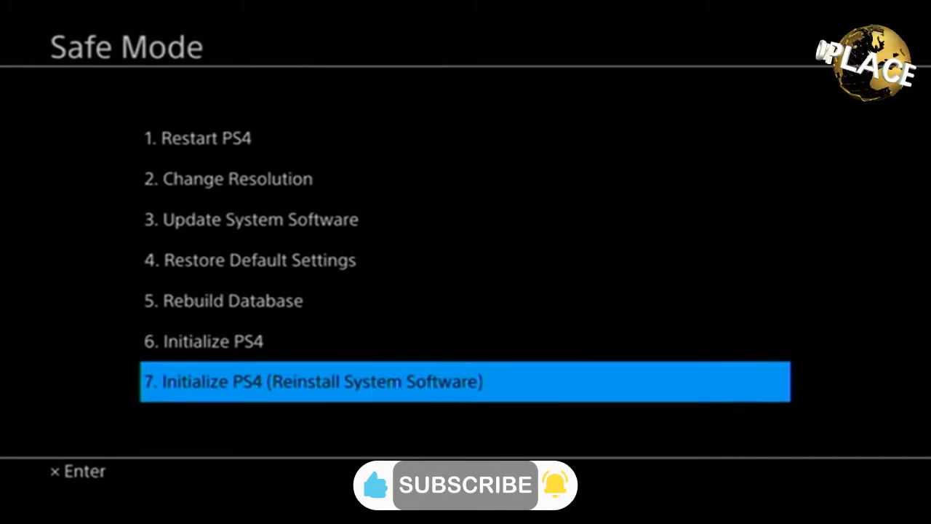
{"action": "left_click", "coordinate": [465, 382]}
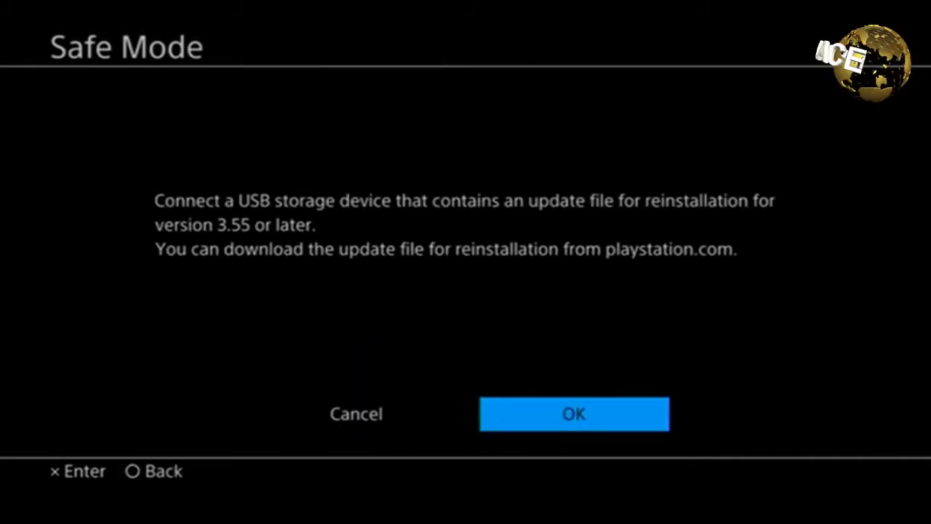
{"action": "left_click", "coordinate": [574, 413]}
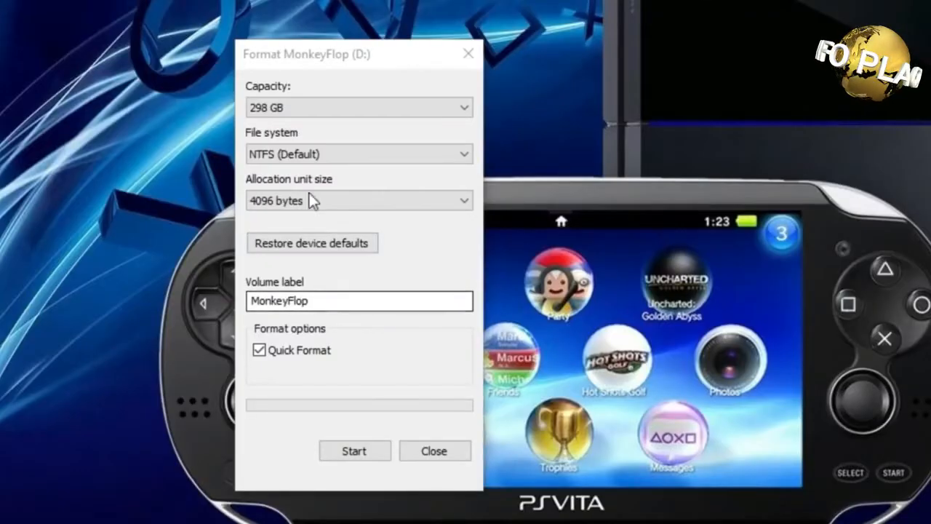
Format the MonkeyFlop (D:) drive as exFAT, confirming the data-erase warning.
{"action": "left_click", "coordinate": [358, 153]}
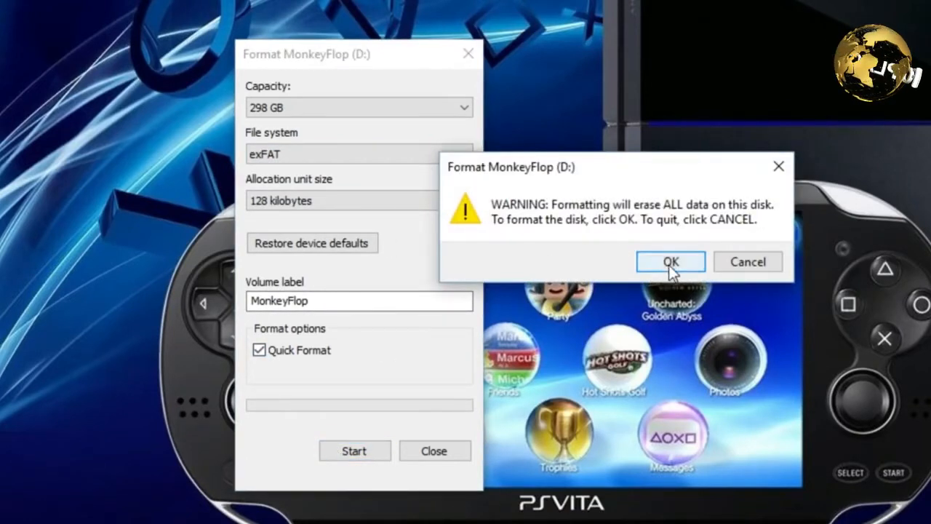
{"action": "left_click", "coordinate": [670, 262]}
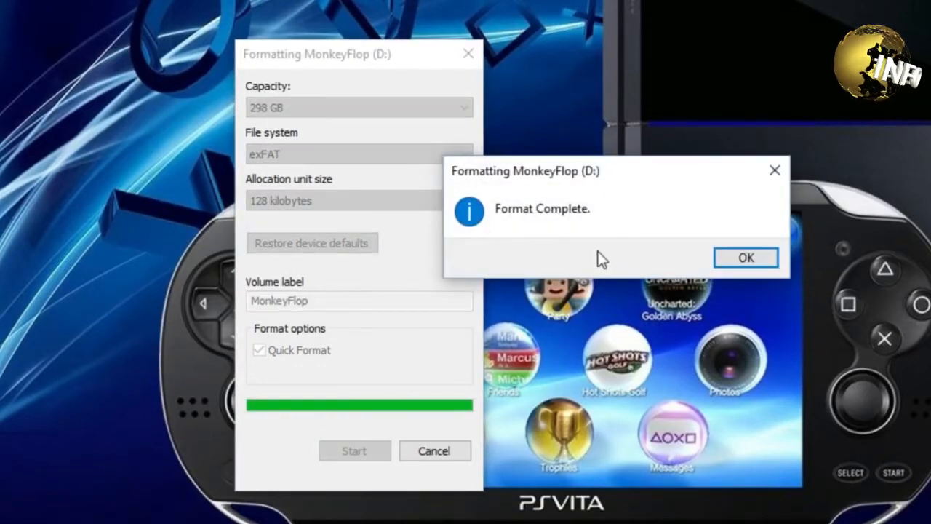
{"action": "left_click", "coordinate": [745, 257]}
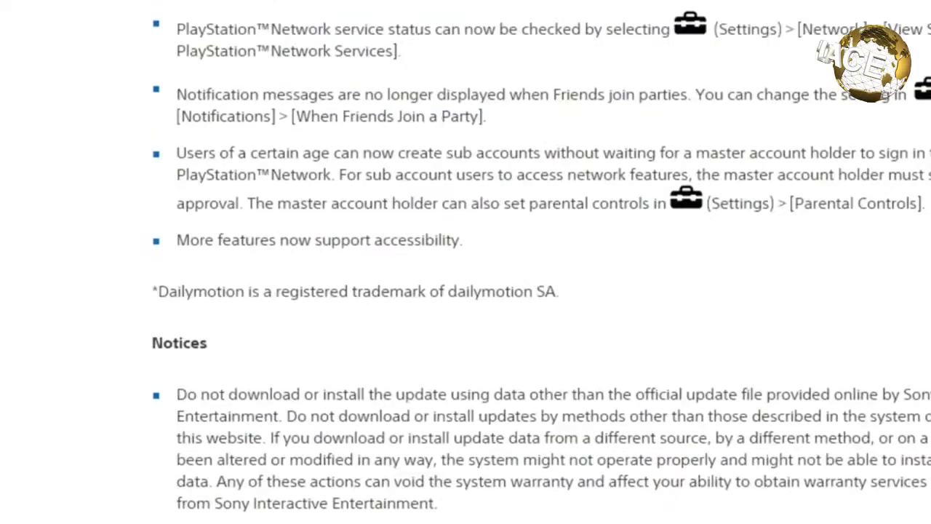
Scroll to the 'Perform a New Installation of the System Software' section.
{"action": "scroll", "scroll_direction": "up", "scroll_amount": 3}
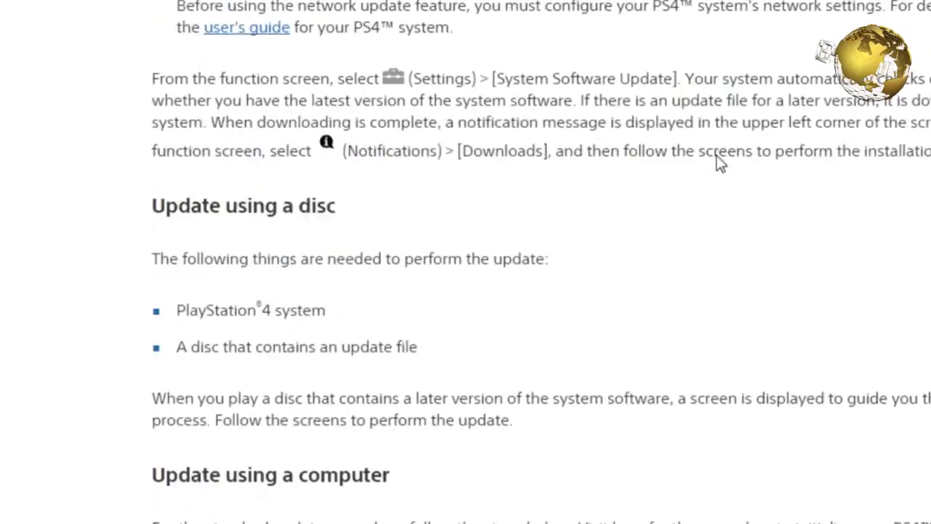
{"action": "scroll", "scroll_direction": "down", "scroll_amount": 3}
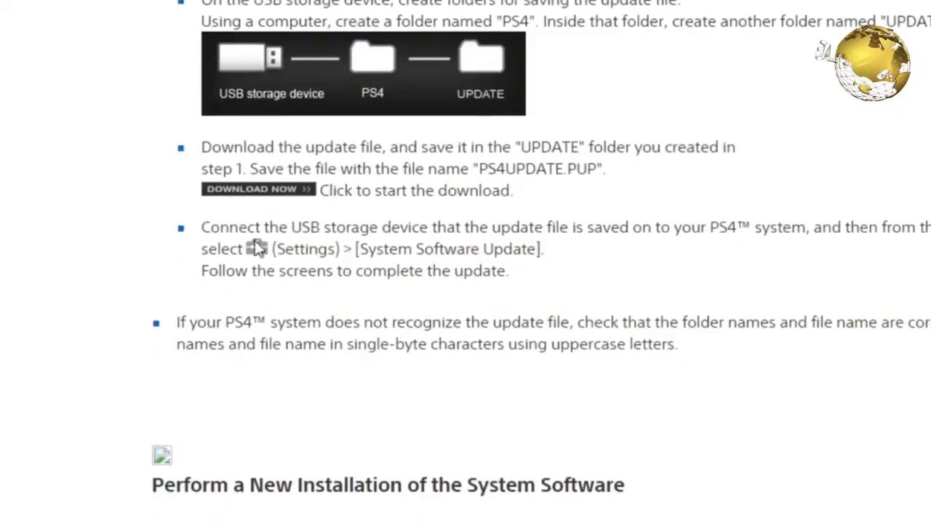
{"action": "mouse_move", "coordinate": [258, 190]}
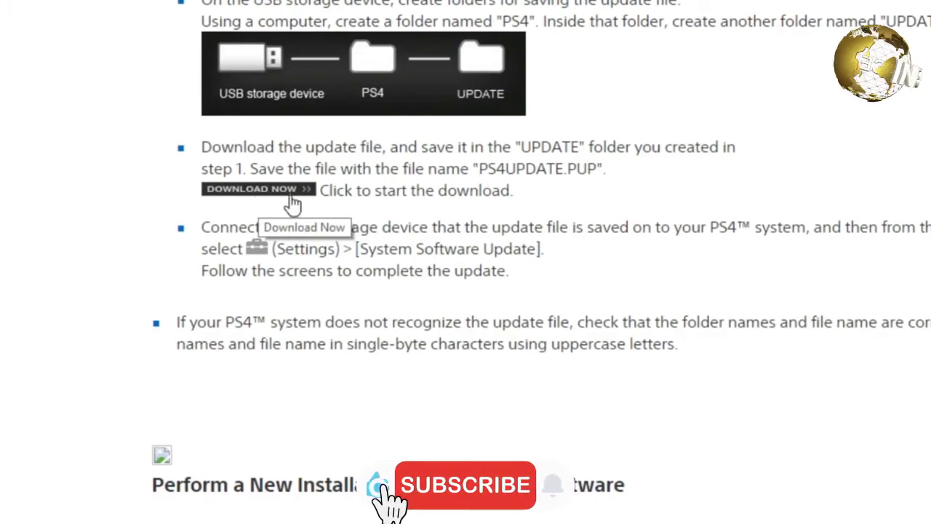
{"action": "mouse_move", "coordinate": [305, 262]}
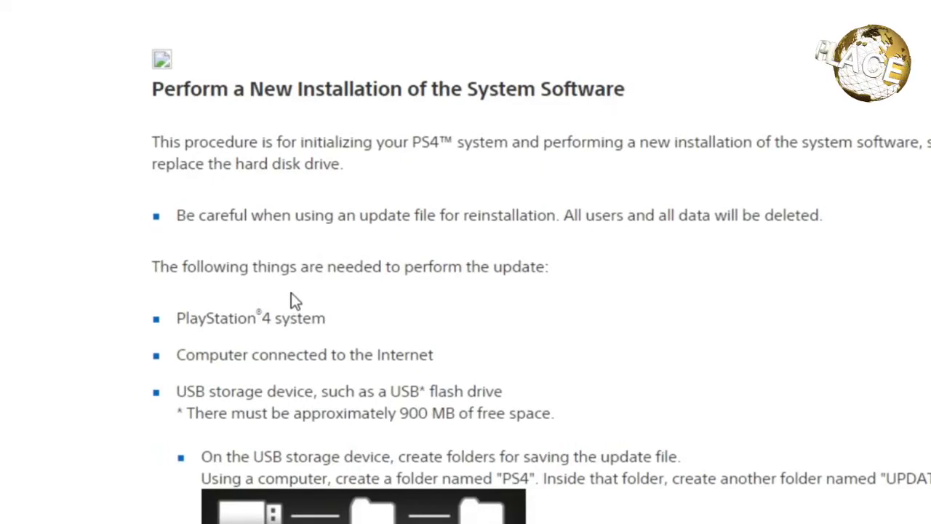
{"action": "scroll", "scroll_direction": "down", "scroll_amount": 3}
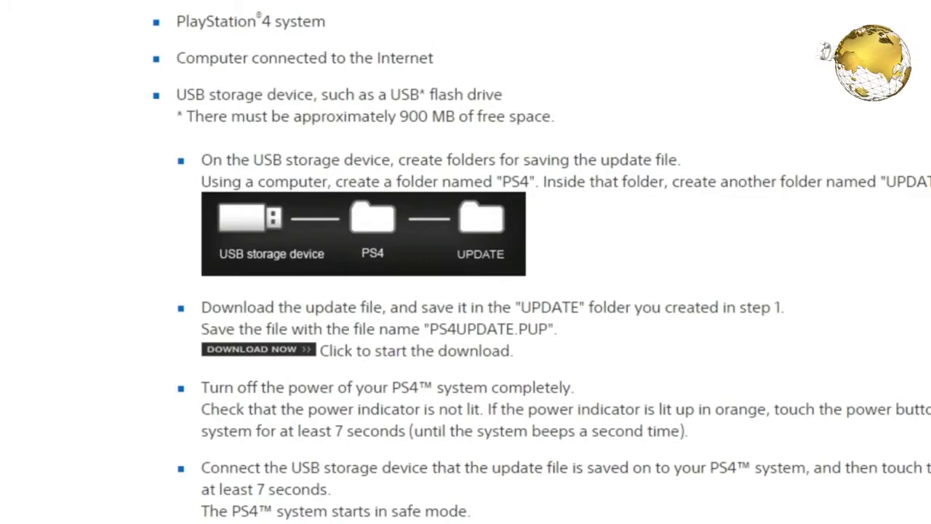
{"action": "mouse_move", "coordinate": [264, 288]}
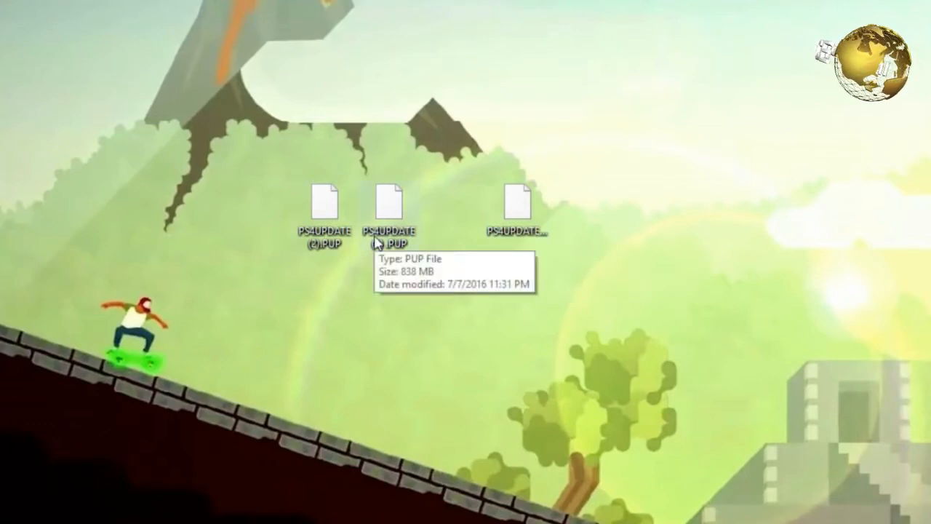
{"action": "mouse_move", "coordinate": [348, 239]}
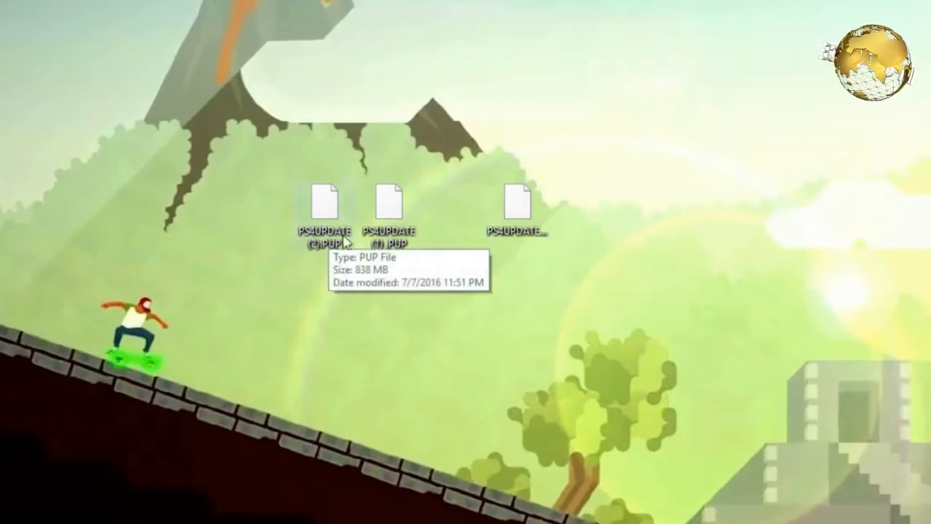
Rename PS4UPDATE (1).PUP to remove the '(1)'.
{"action": "right_click", "coordinate": [388, 204]}
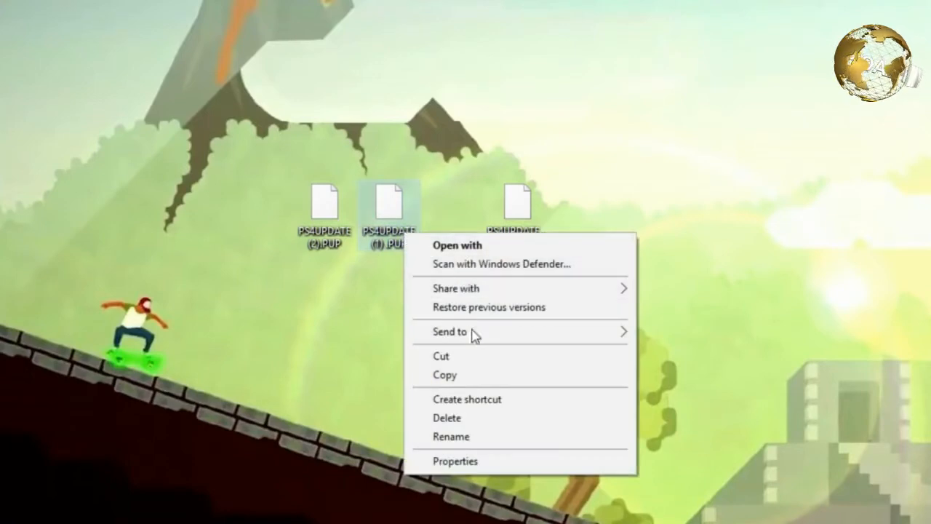
{"action": "left_click", "coordinate": [451, 437]}
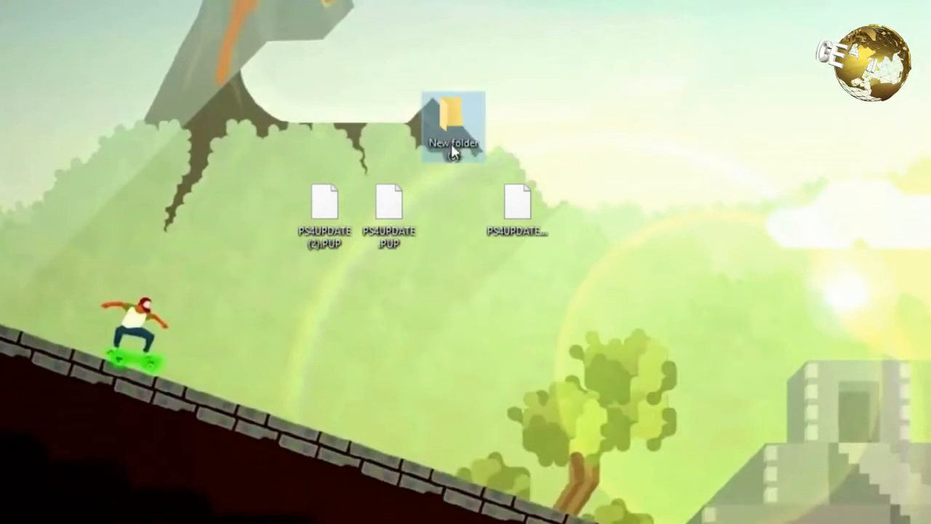
Rename the new folder to PS4 and create an UPDATE subfolder inside it.
{"action": "right_click", "coordinate": [453, 131]}
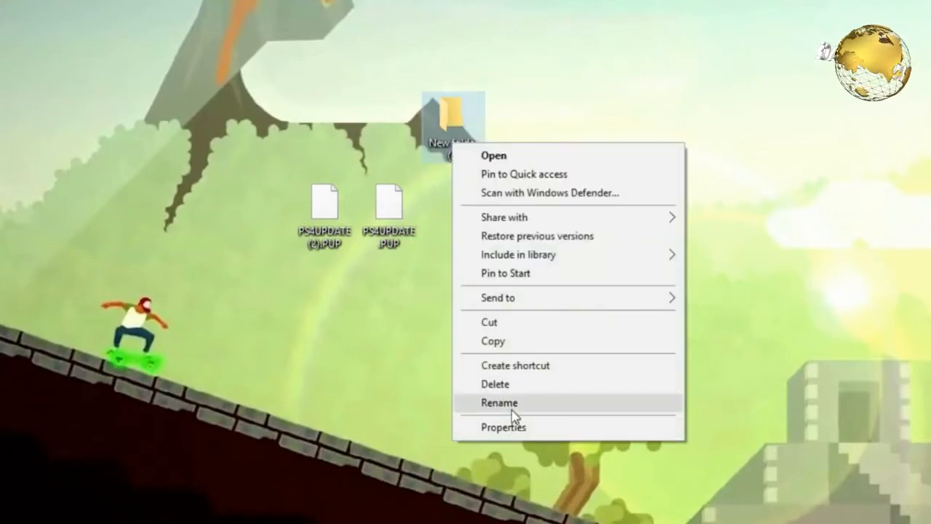
{"action": "left_click", "coordinate": [499, 403]}
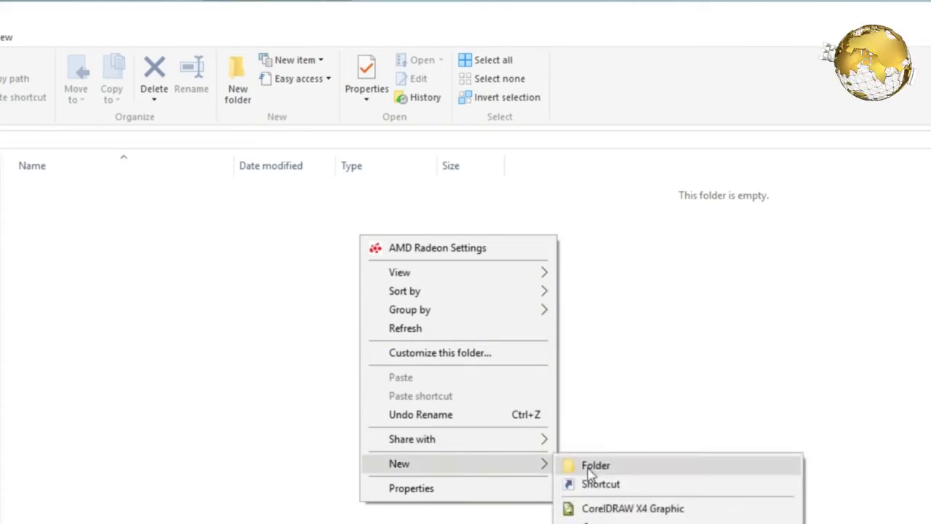
{"action": "left_click", "coordinate": [595, 465]}
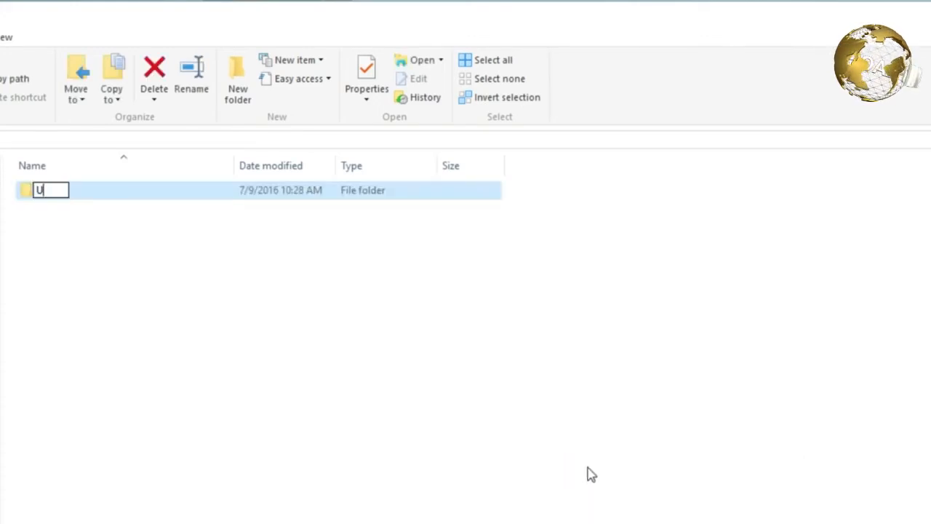
{"action": "type", "text": "PDATE"}
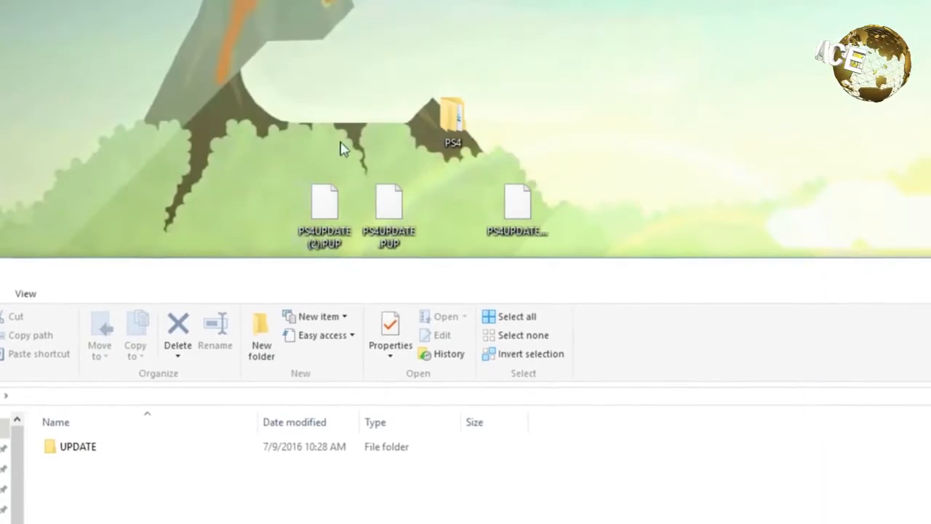
Drag the update file into UPDATE and rename it PS4UPDATE.PUP.
{"action": "left_click_drag", "start_coordinate": [389, 204], "coordinate": [142, 426]}
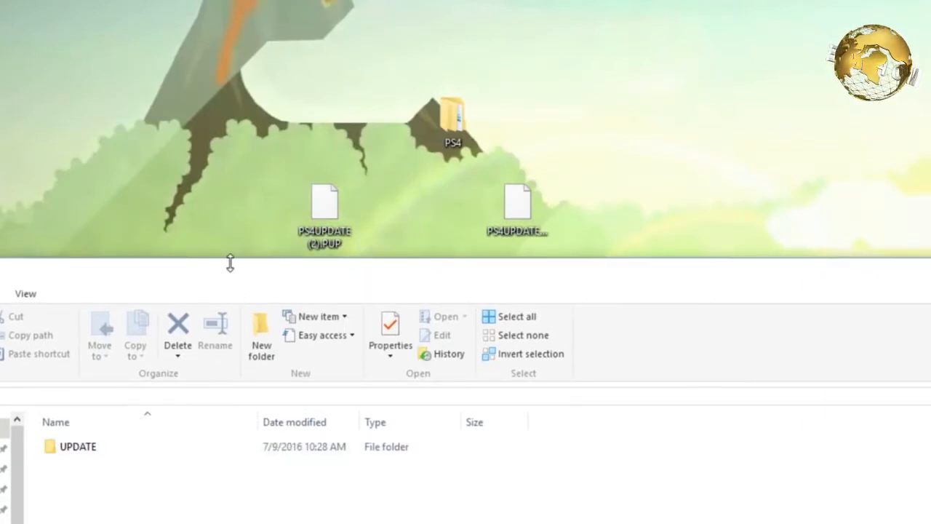
{"action": "mouse_move", "coordinate": [224, 283]}
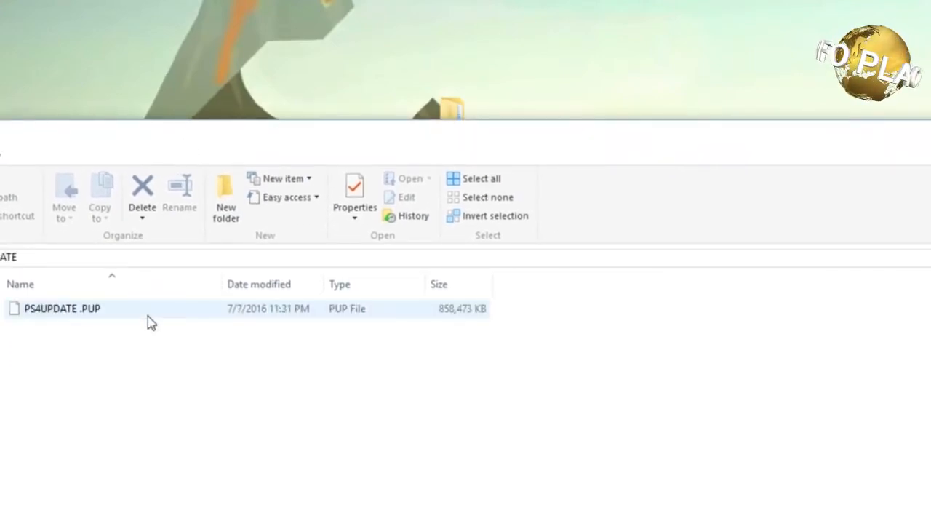
{"action": "right_click", "coordinate": [62, 308]}
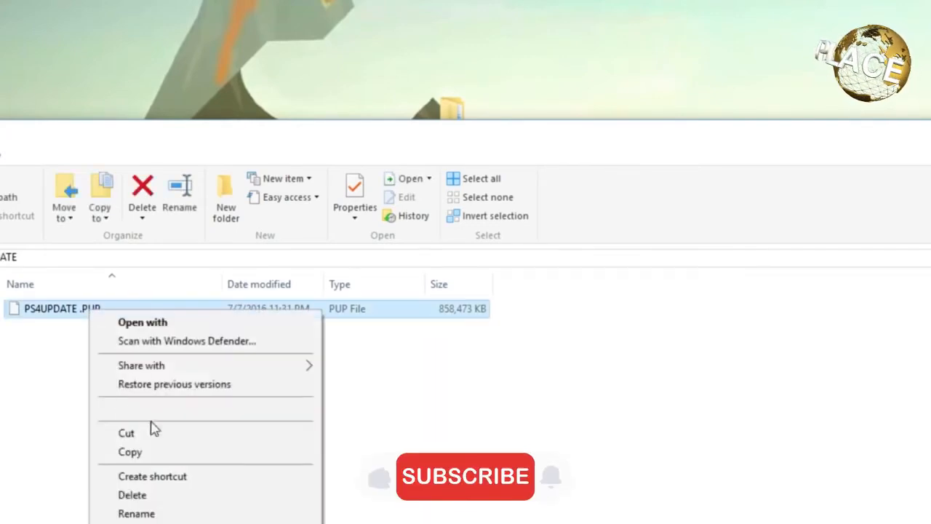
{"action": "left_click", "coordinate": [136, 513]}
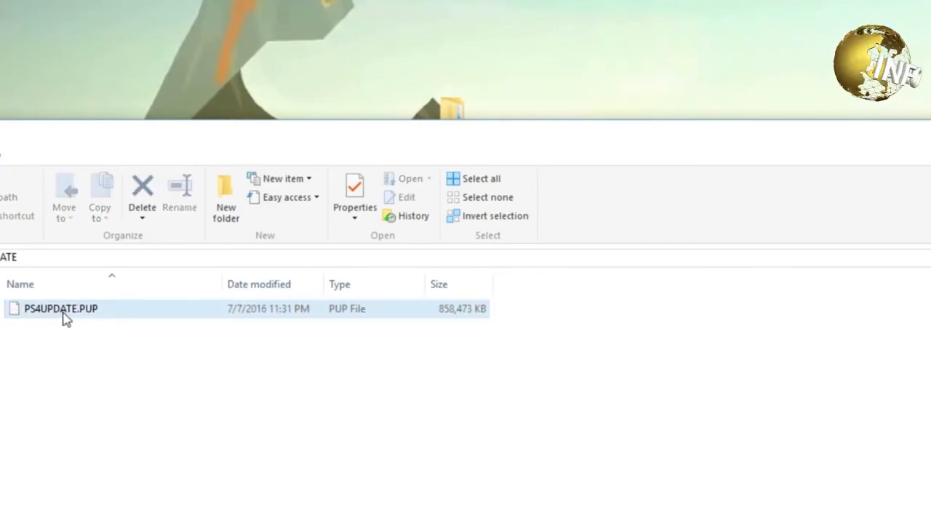
{"action": "left_click", "coordinate": [343, 367]}
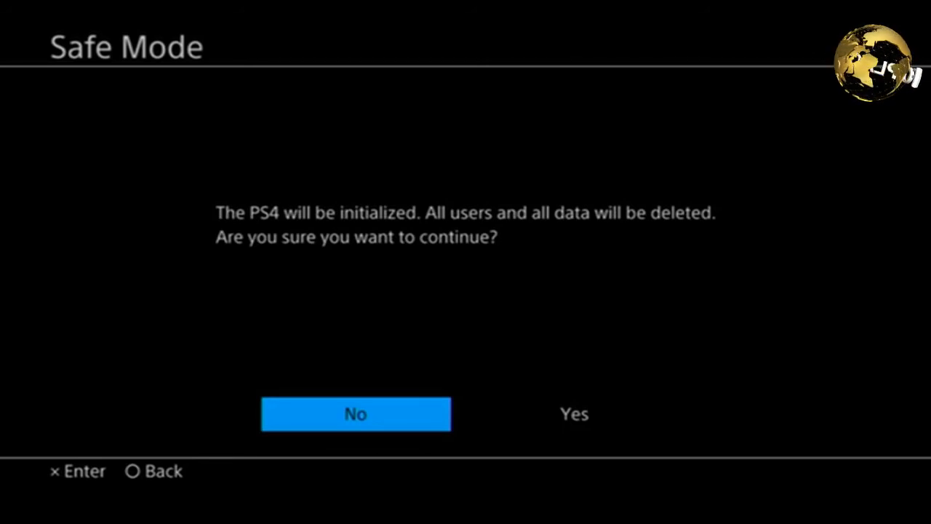
Choose Yes to delete all users and data and start initializing.
{"action": "key", "text": "Right"}
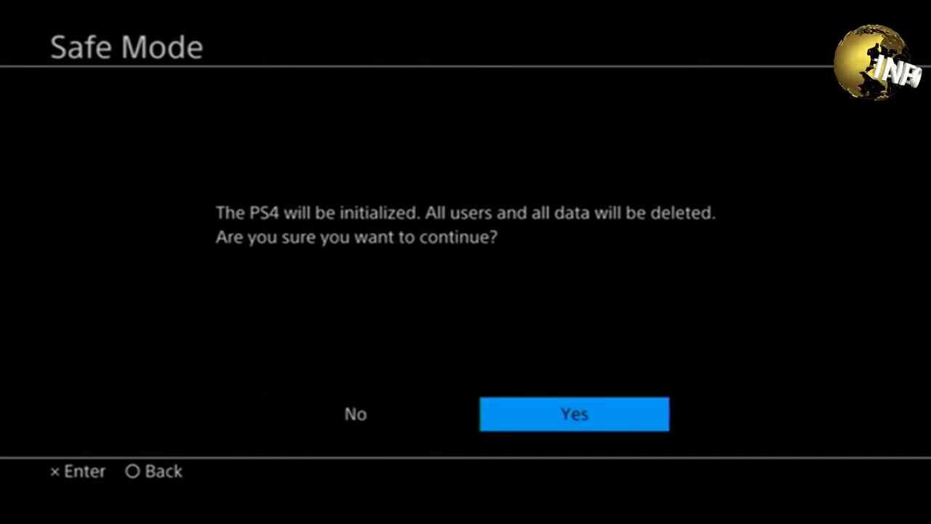
{"action": "left_click", "coordinate": [574, 413]}
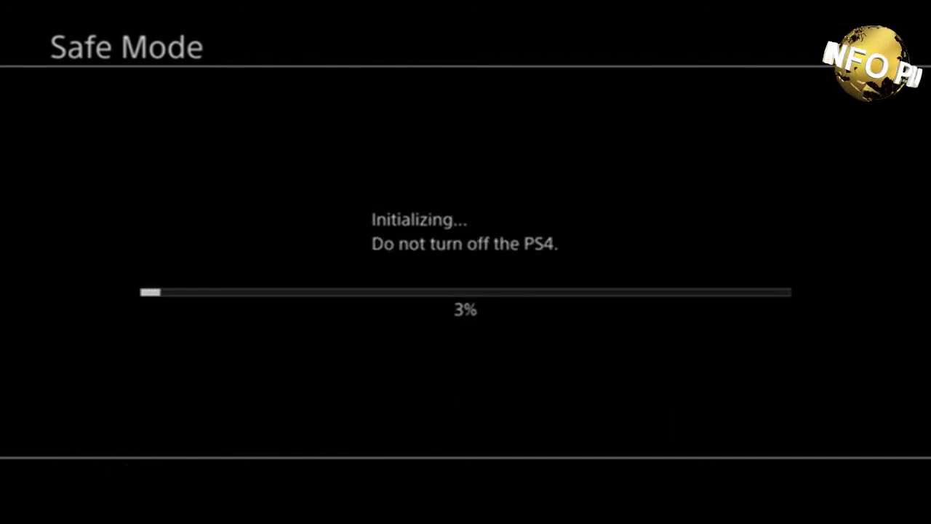